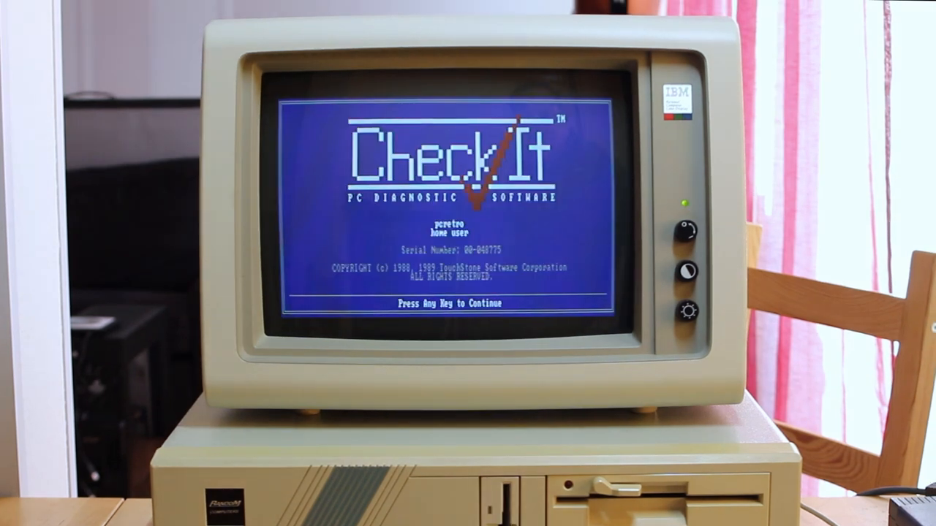
# Step: Continue past the CheckIt title screen and the configuration check summary to the main menu
pyautogui.press('enter')
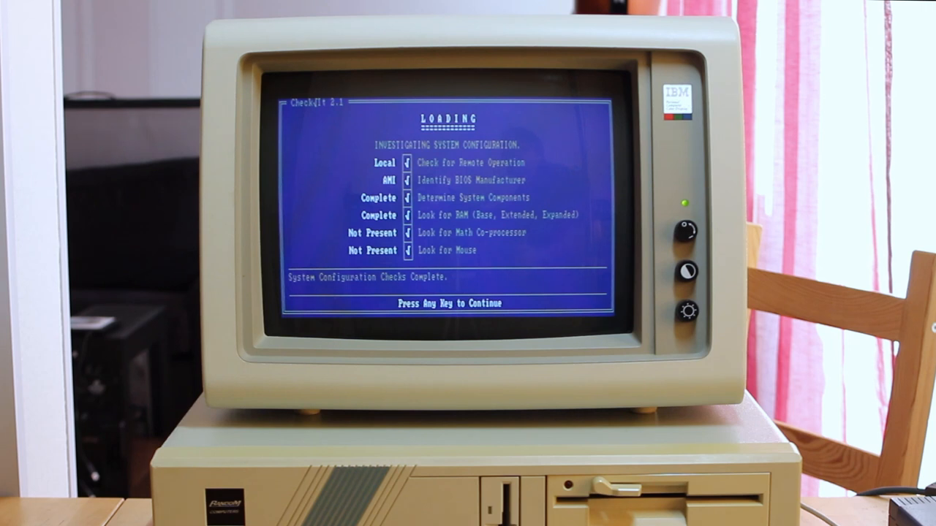
pyautogui.press('enter')
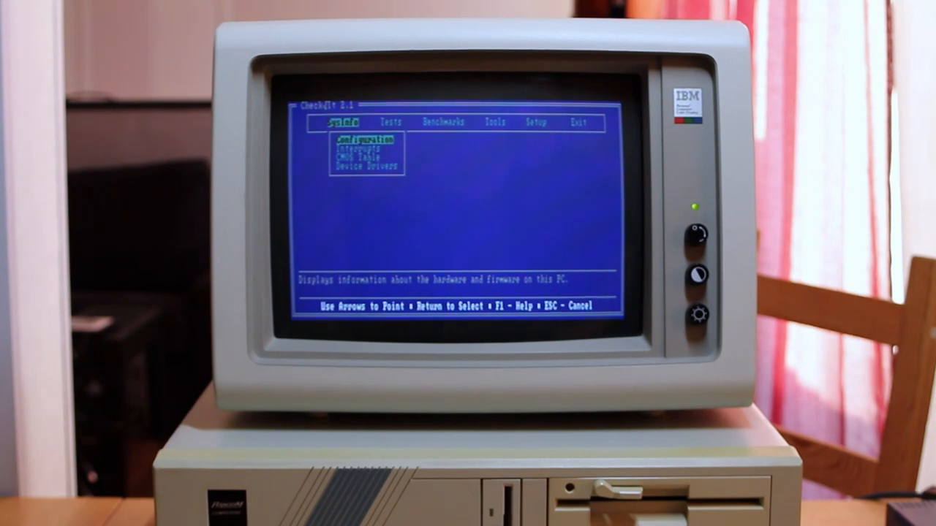
# Step: Switch from SysInfo to the Tests menu listing memory, disk, port, printer, video and input tests
pyautogui.click(392, 122)
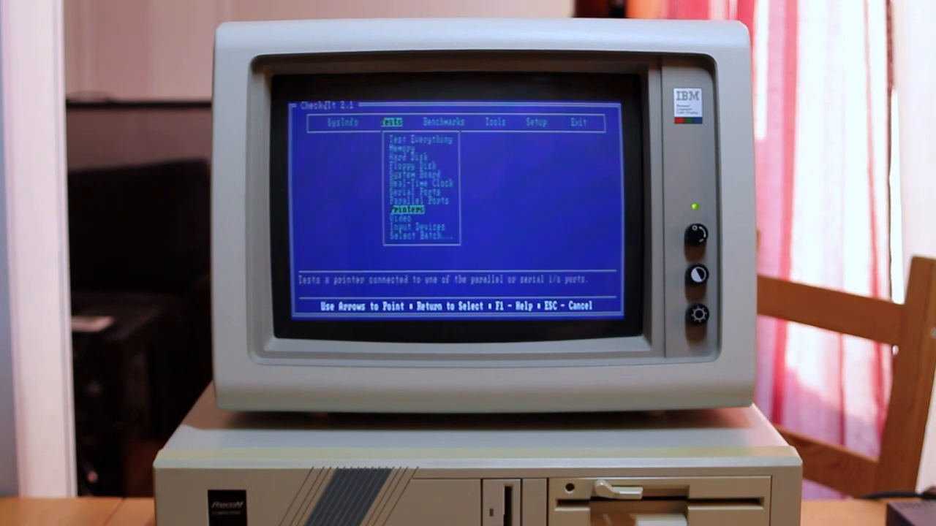